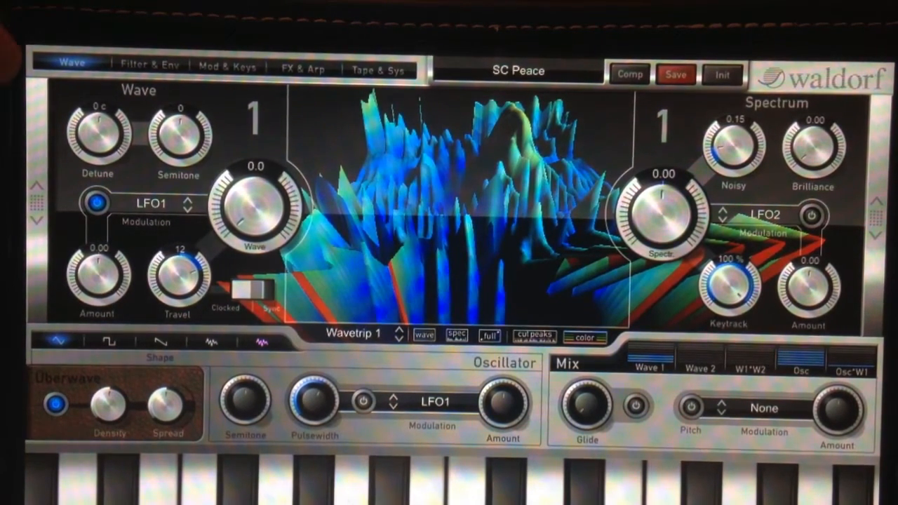
# - Show the Mod & Keys page for the SC Peace patch
pyautogui.click(227, 68)
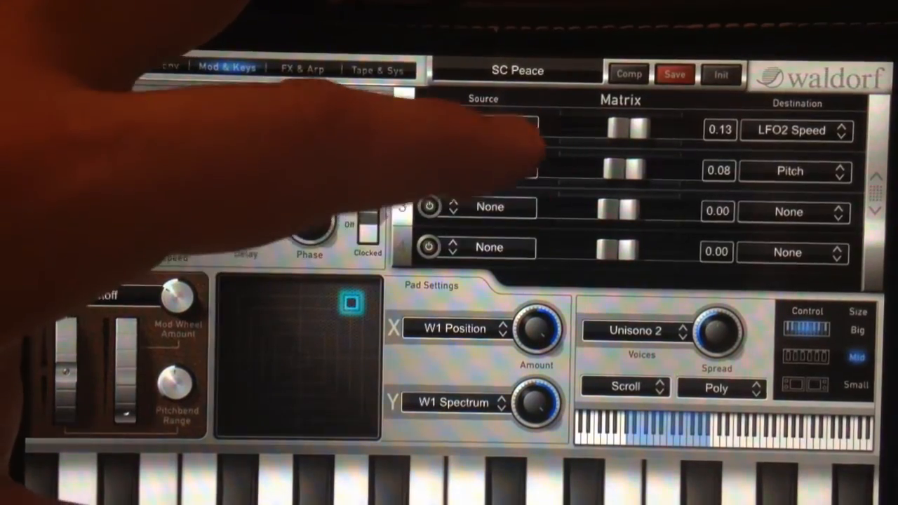
# - Change matrix slot 1's source from Amp Env to Y-Touch
pyautogui.click(484, 130)
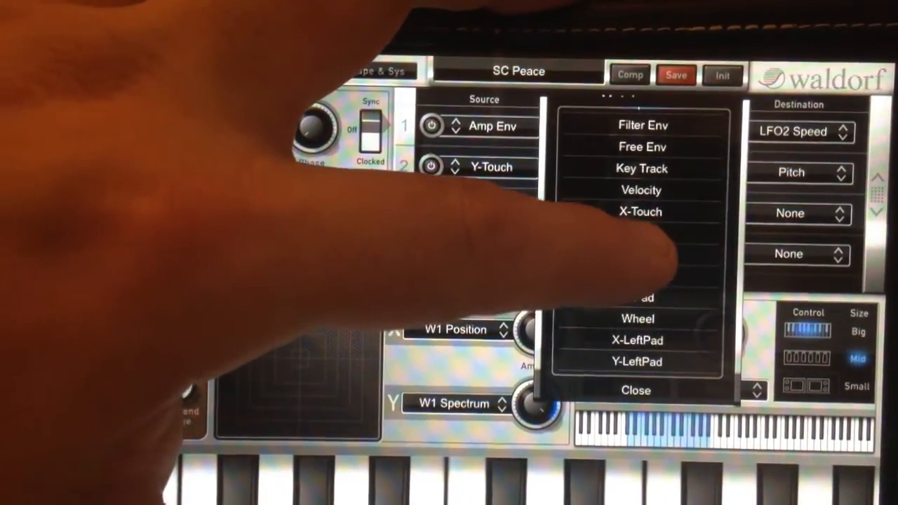
pyautogui.click(639, 233)
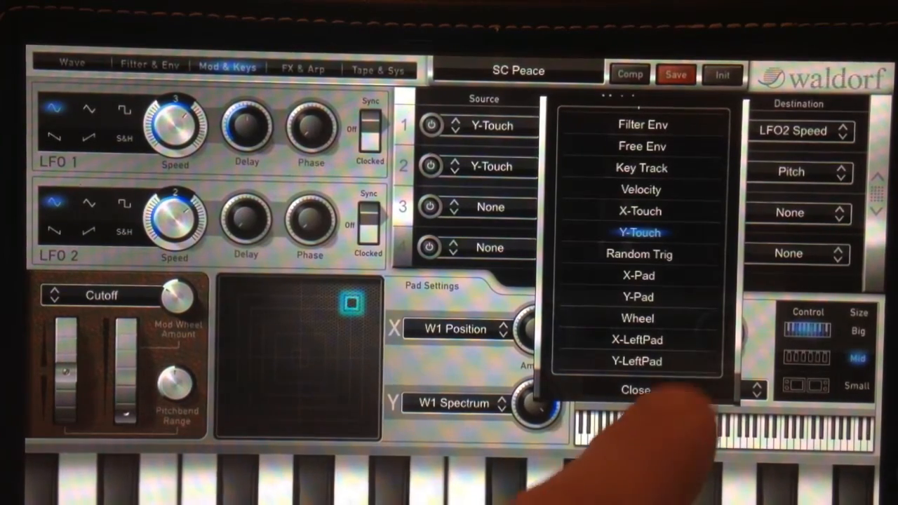
pyautogui.click(635, 390)
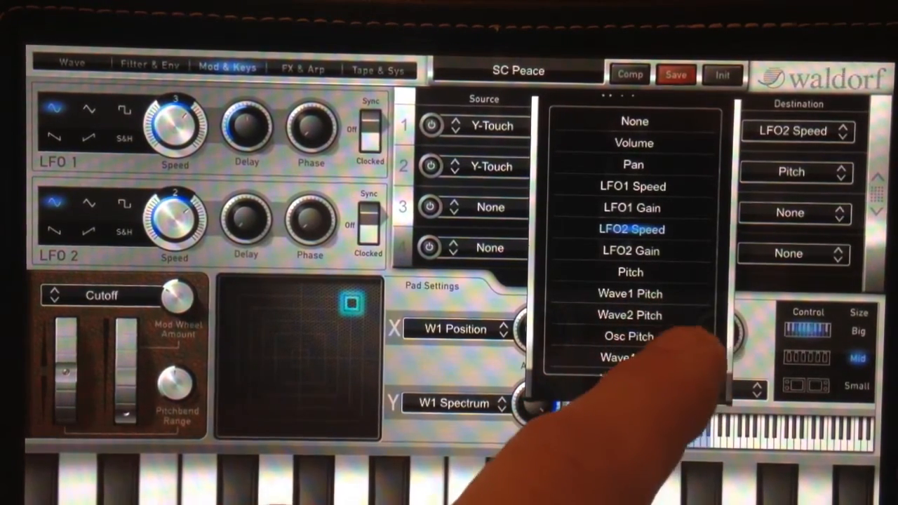
# - Set matrix slot 1's destination to Osc Pitch, replacing LFO2 Speed
pyautogui.click(628, 336)
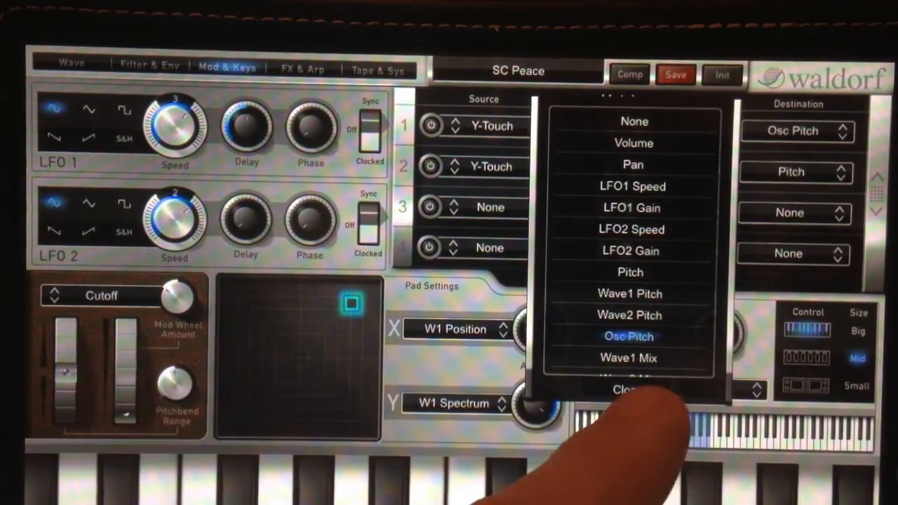
pyautogui.click(629, 336)
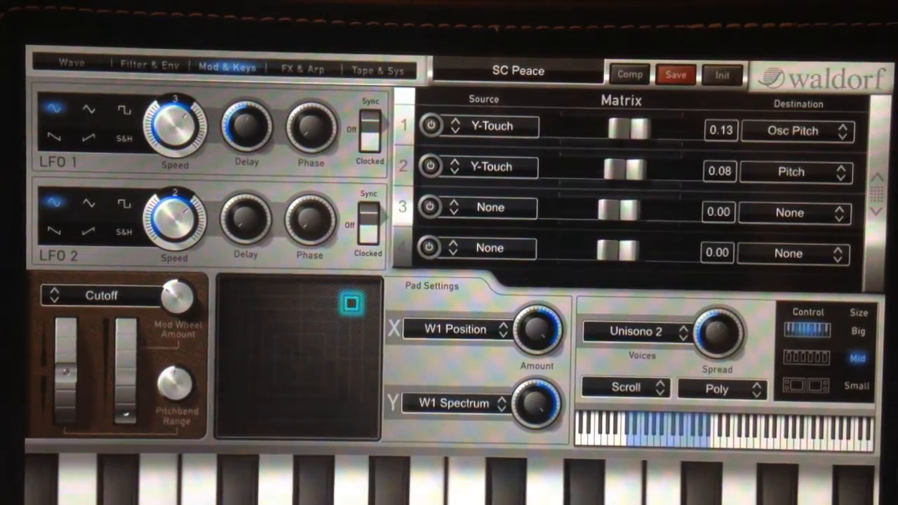